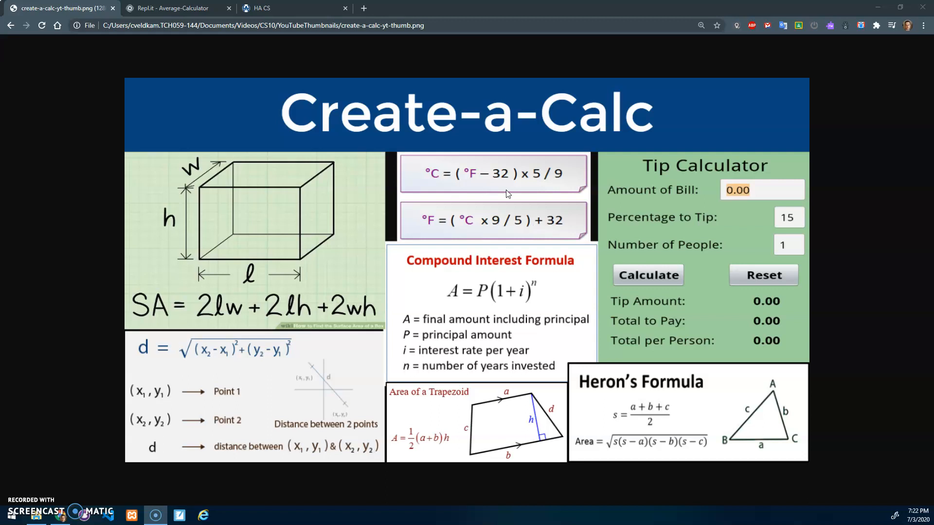
mouse_move(414, 126)
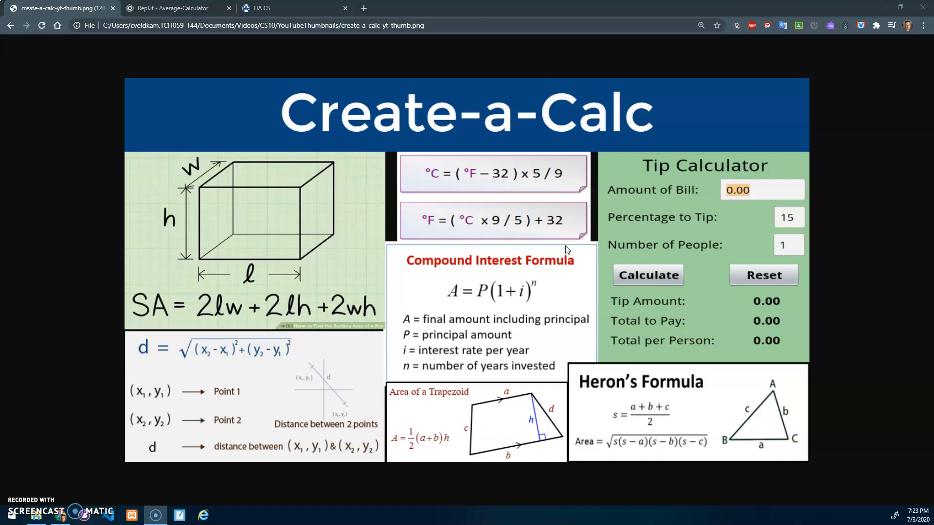
Step: Open the Create-a-Calc Assignment page from the JavaScript Input-Process-Output unit
left_click(268, 7)
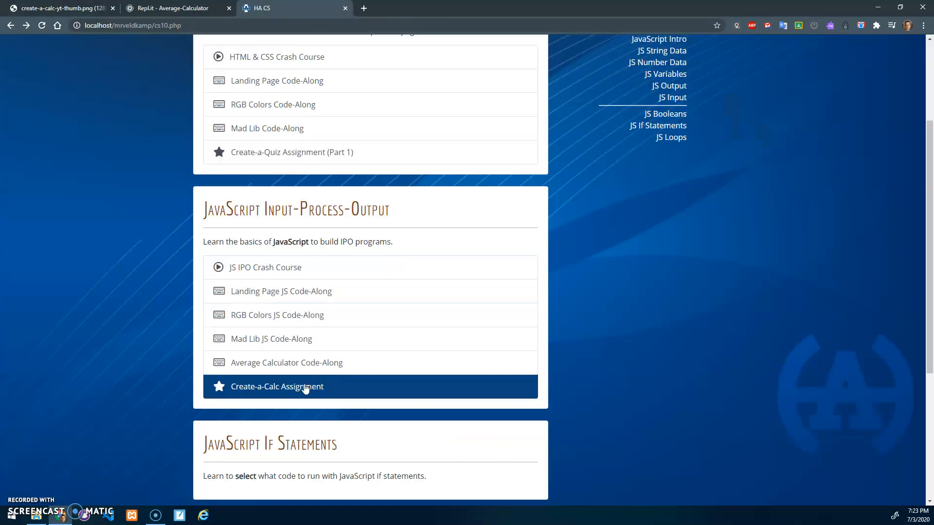
left_click(276, 386)
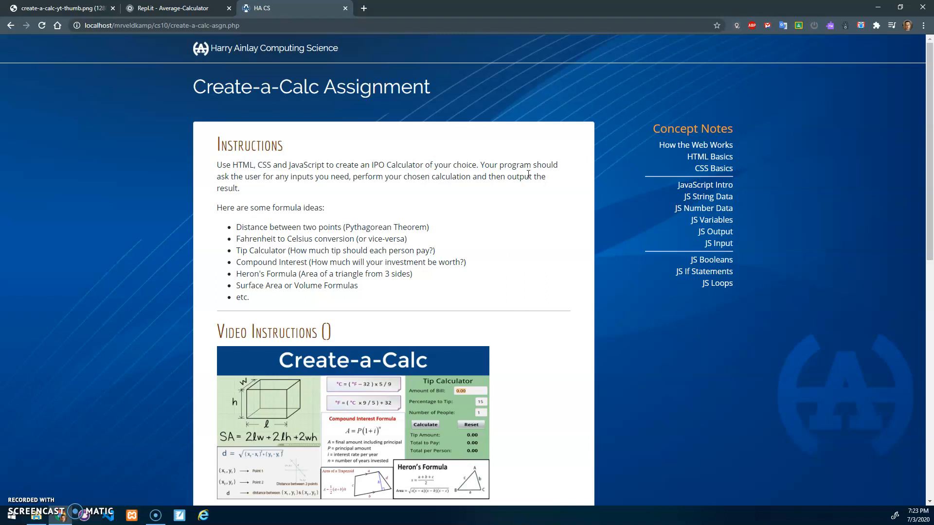
mouse_move(273, 187)
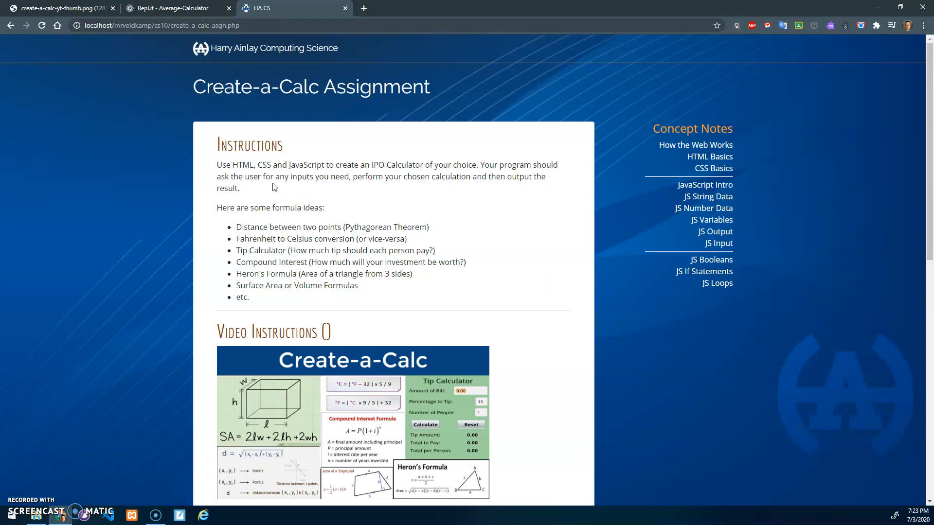
mouse_move(392, 193)
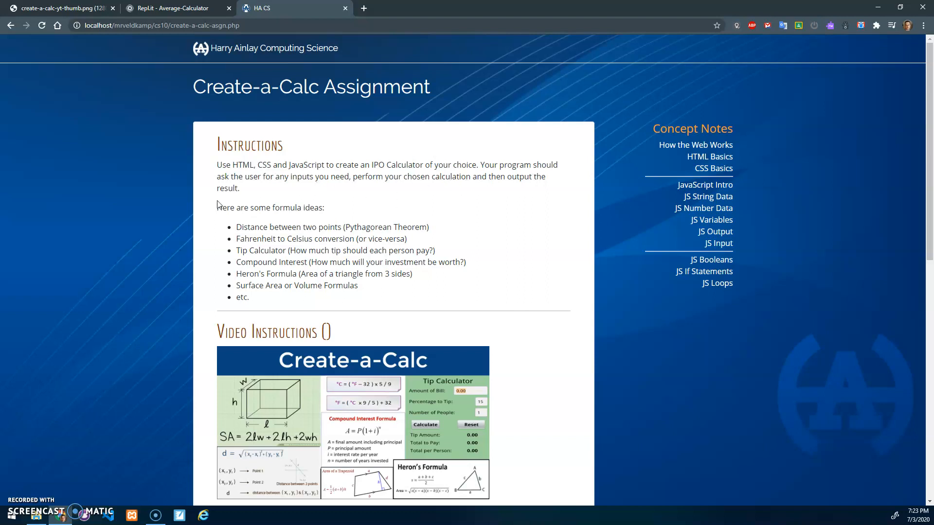
scroll("down", 3)
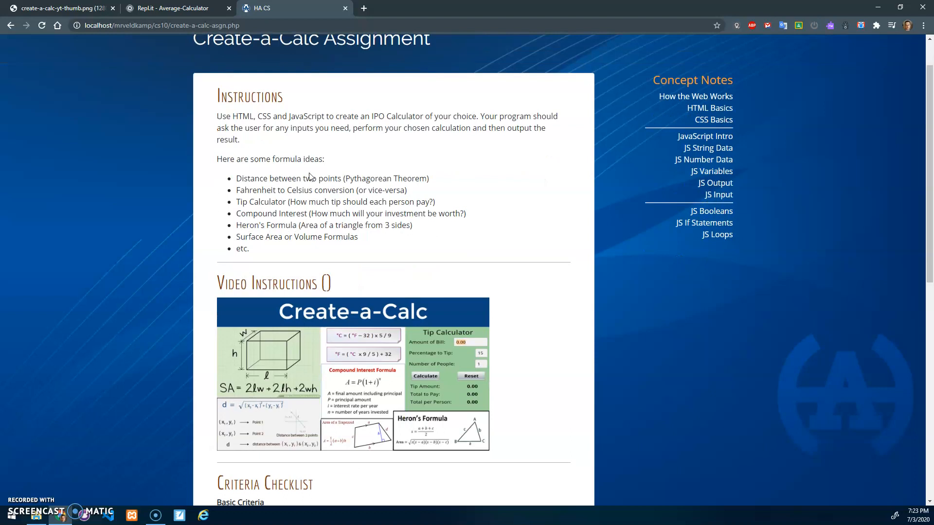
scroll("down", 3)
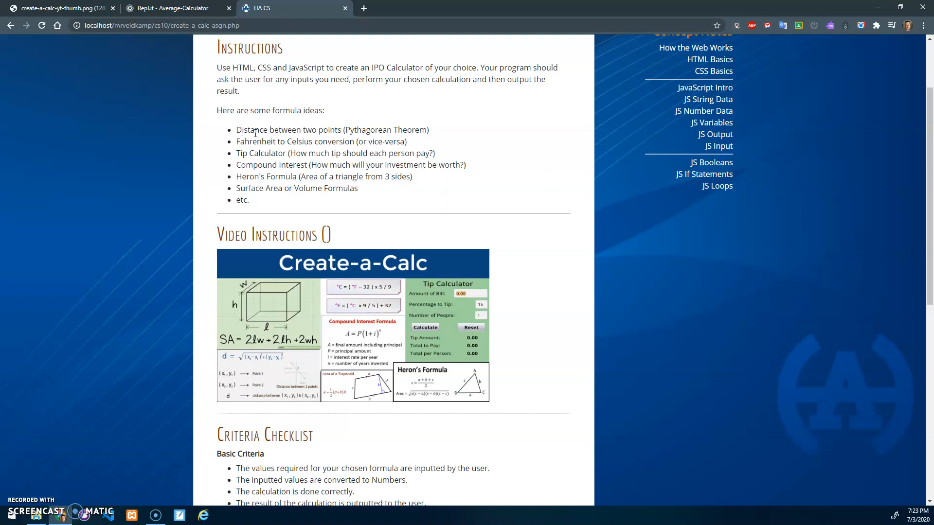
mouse_move(320, 133)
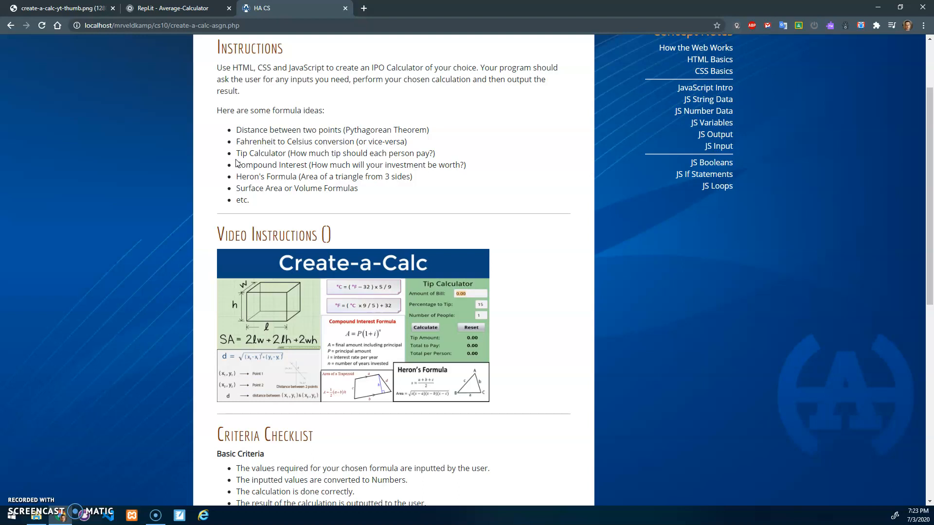
double_click(261, 153)
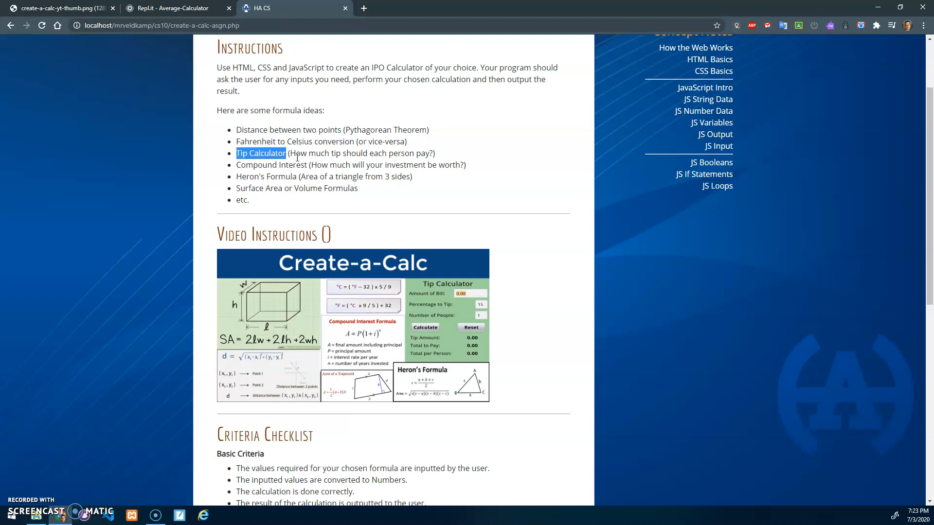
left_click(297, 158)
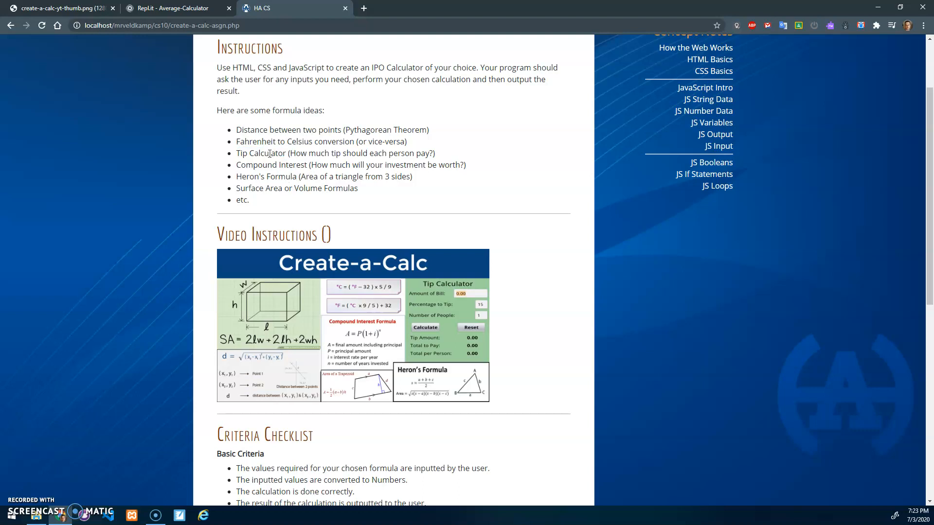
mouse_move(262, 158)
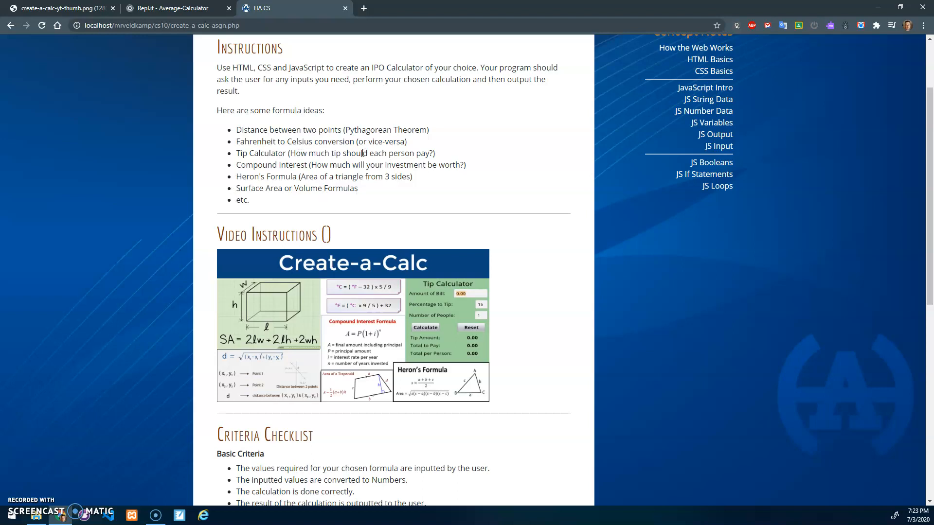
mouse_move(446, 312)
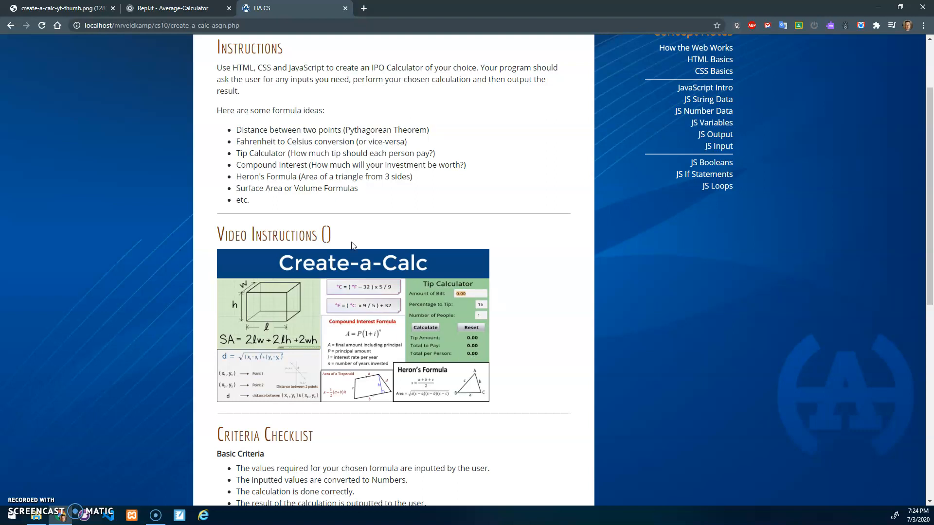
mouse_move(363, 337)
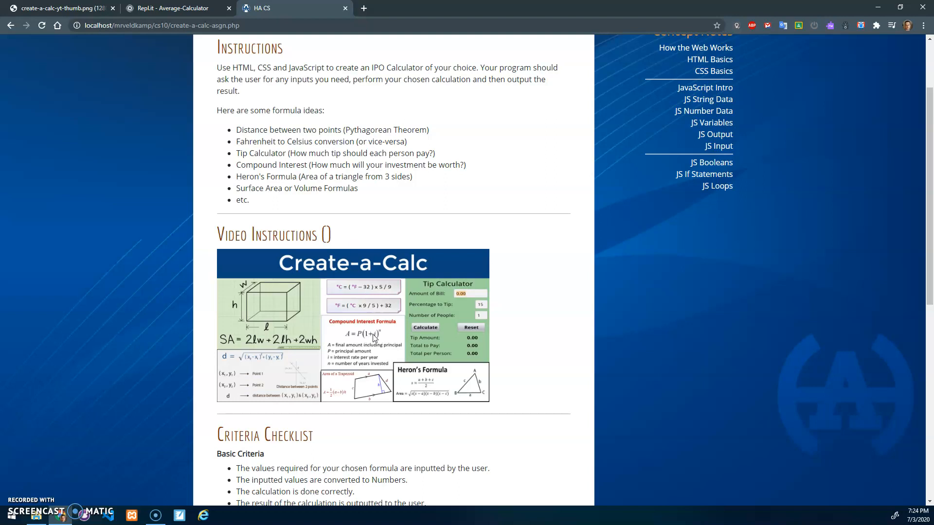
mouse_move(350, 331)
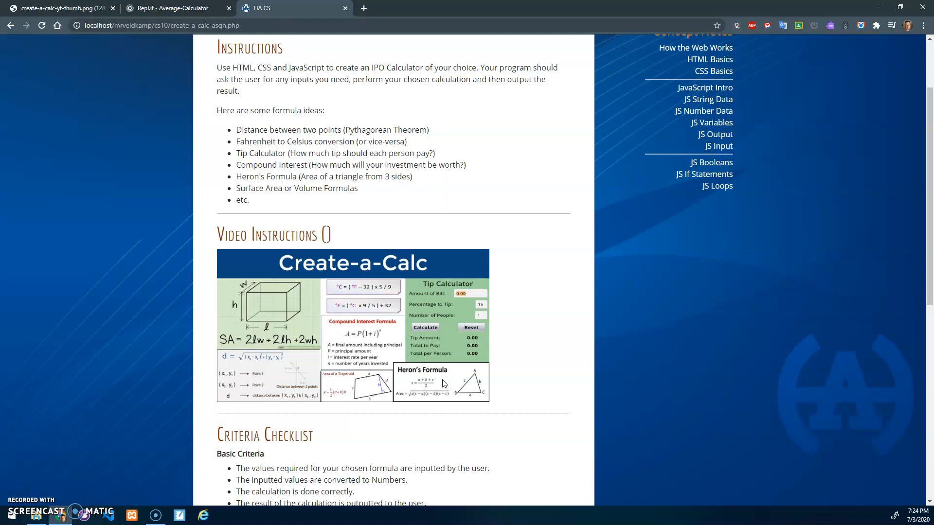
mouse_move(469, 391)
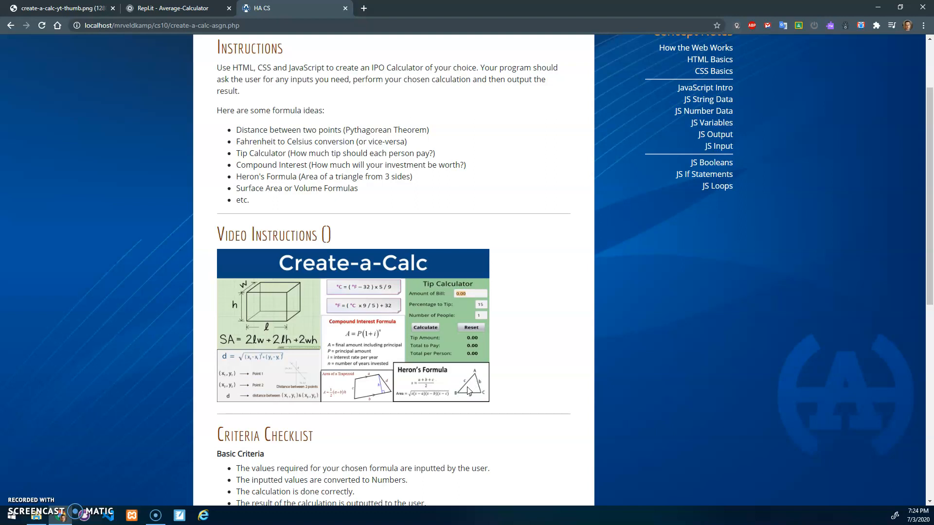
mouse_move(297, 203)
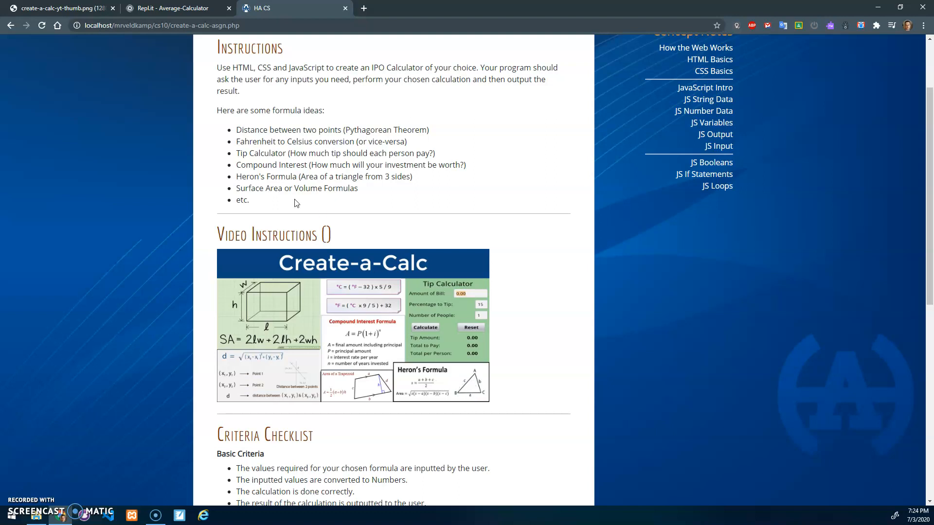
mouse_move(399, 376)
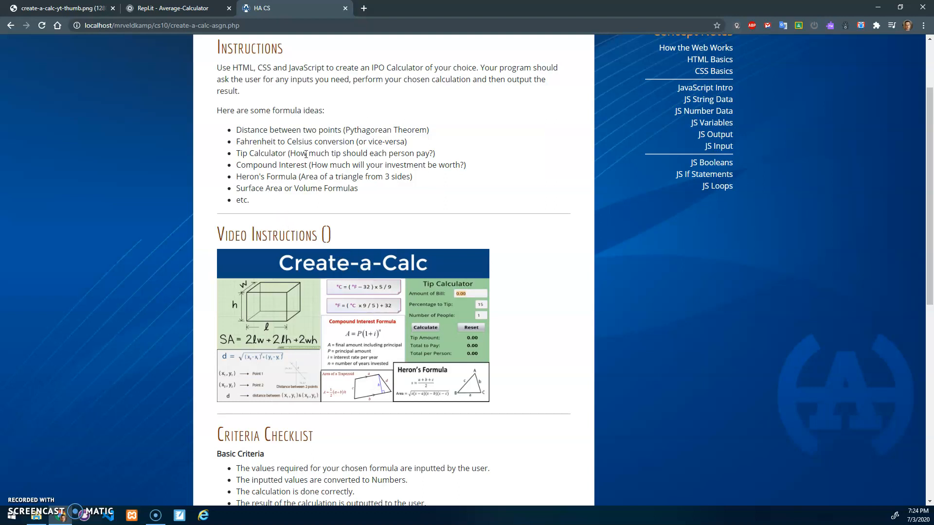
mouse_move(335, 134)
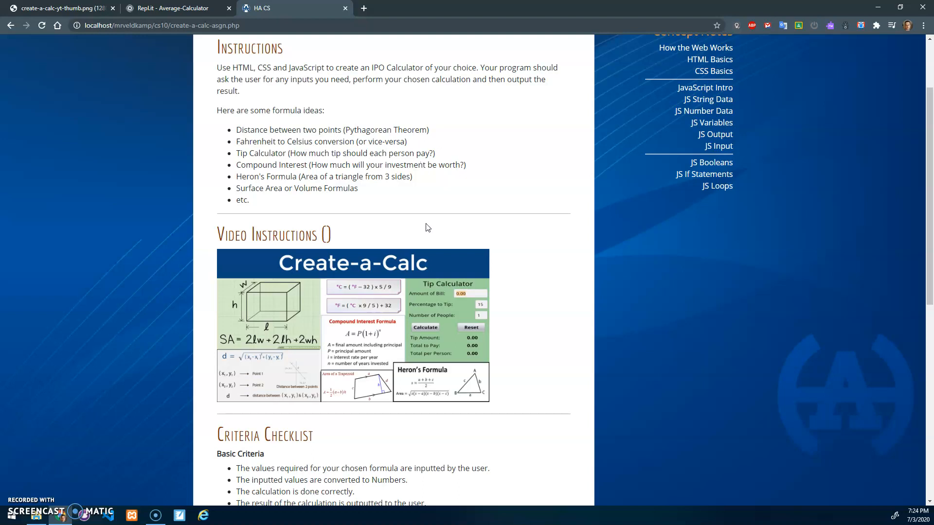
scroll("down", 3)
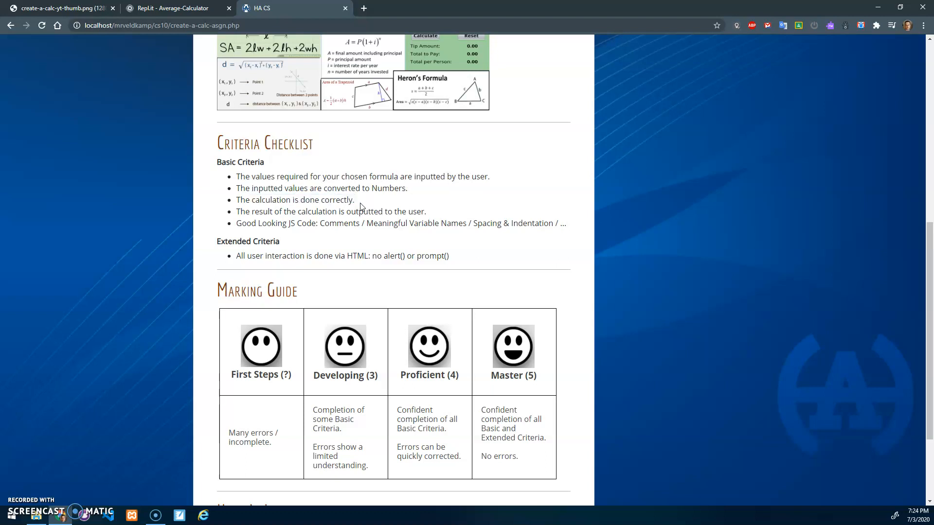
mouse_move(299, 215)
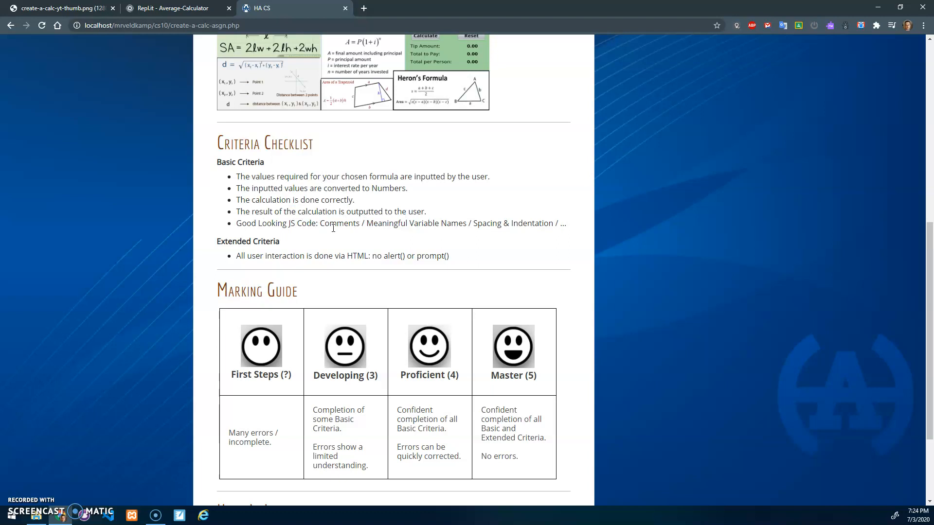
mouse_move(333, 228)
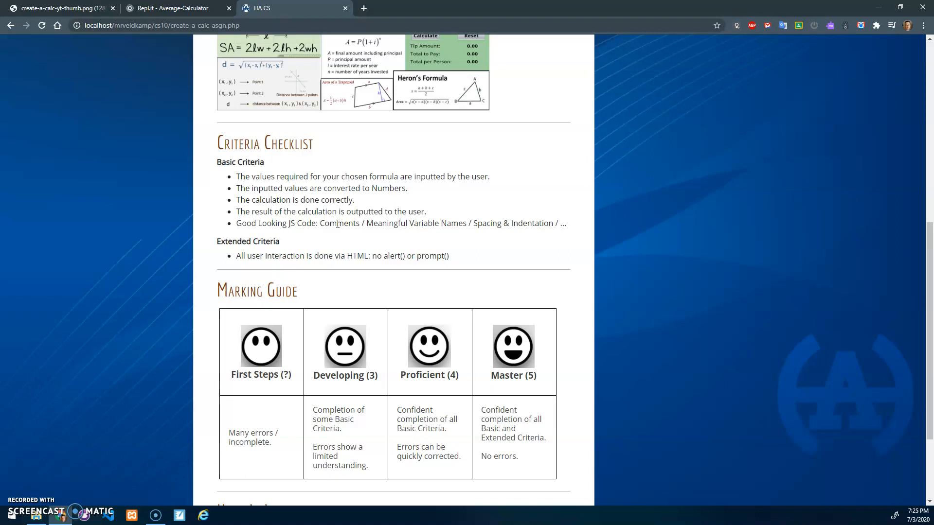
mouse_move(444, 224)
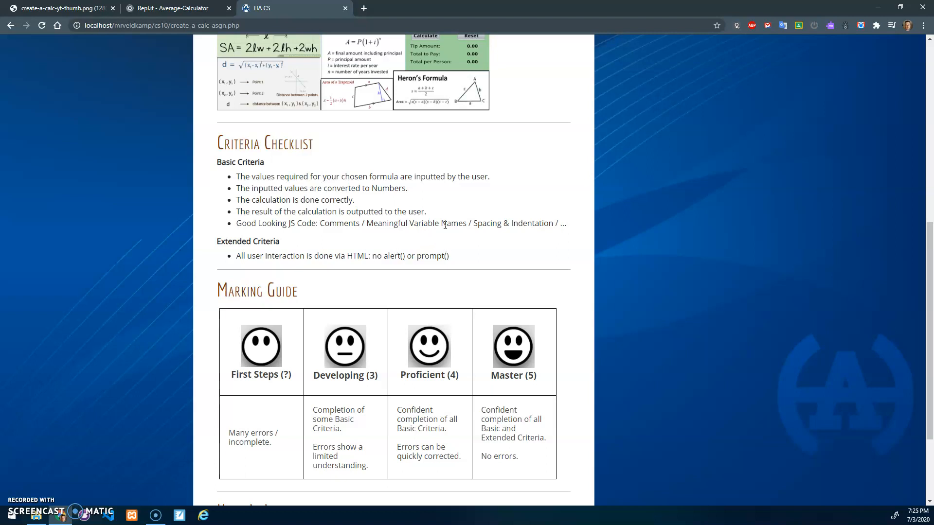
mouse_move(414, 227)
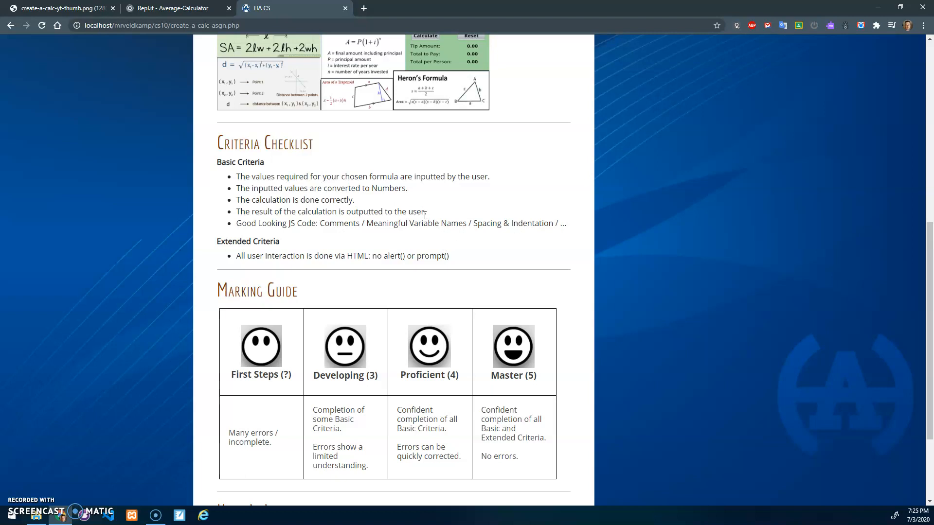
Step: Show the Hand In Instructions, briefly visit the Average Calculator repl, and return to the assignment page
scroll("down", 3)
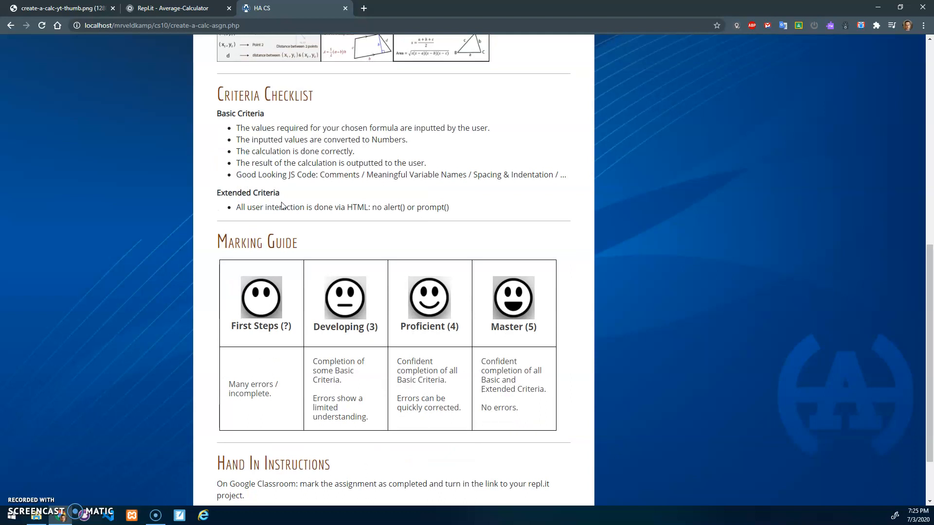
mouse_move(391, 217)
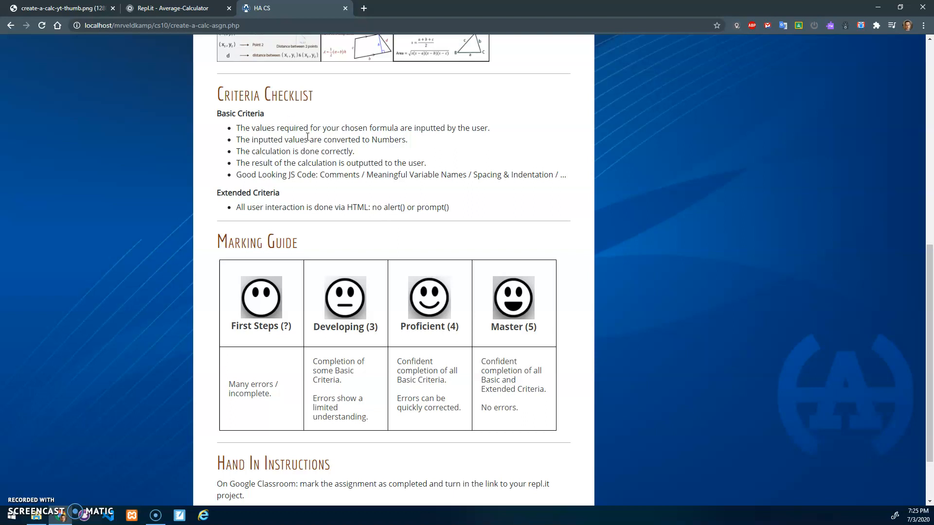
mouse_move(251, 144)
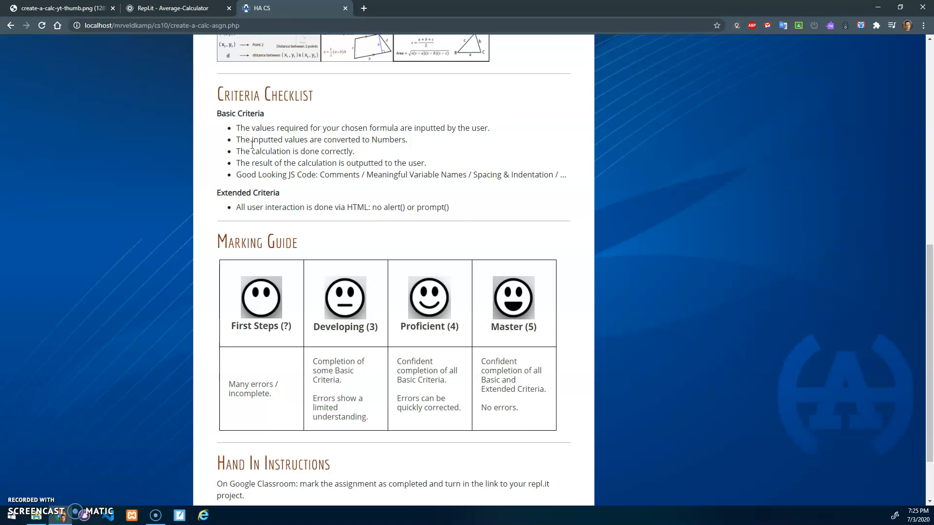
mouse_move(449, 360)
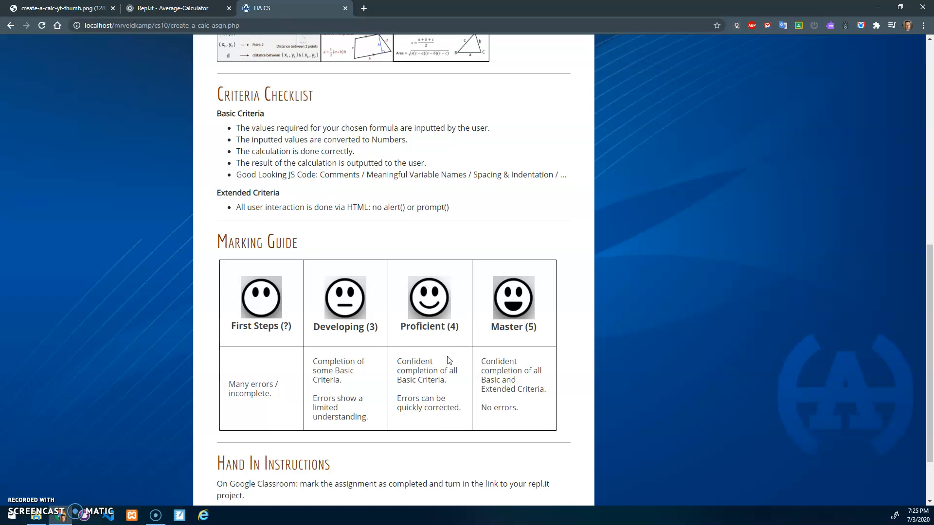
mouse_move(516, 370)
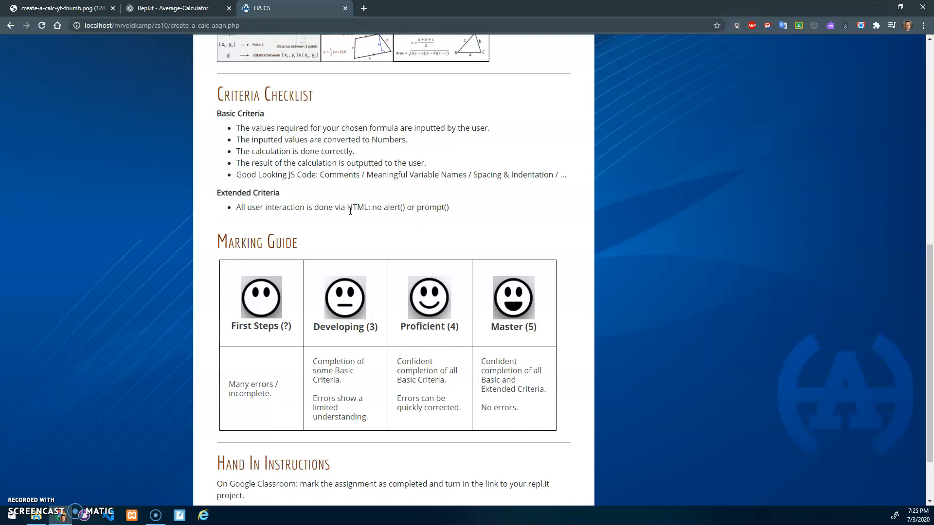
mouse_move(302, 243)
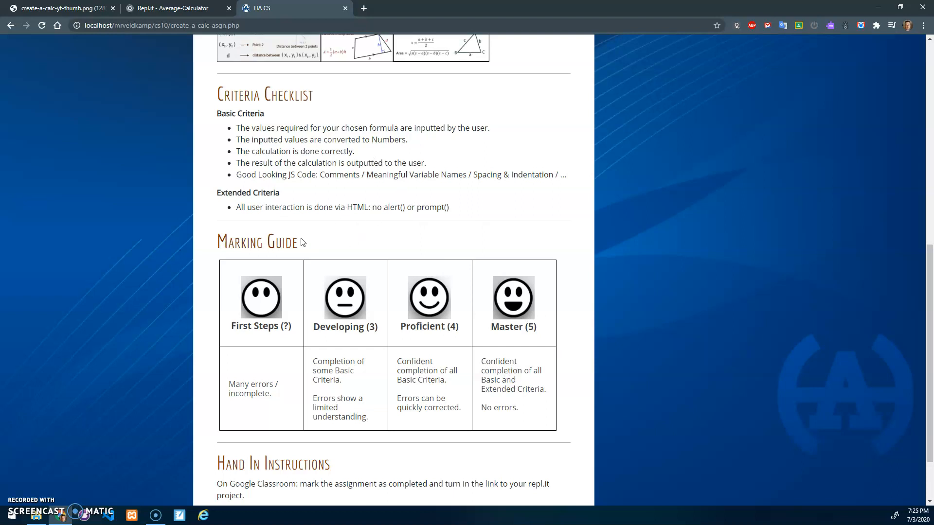
mouse_move(334, 244)
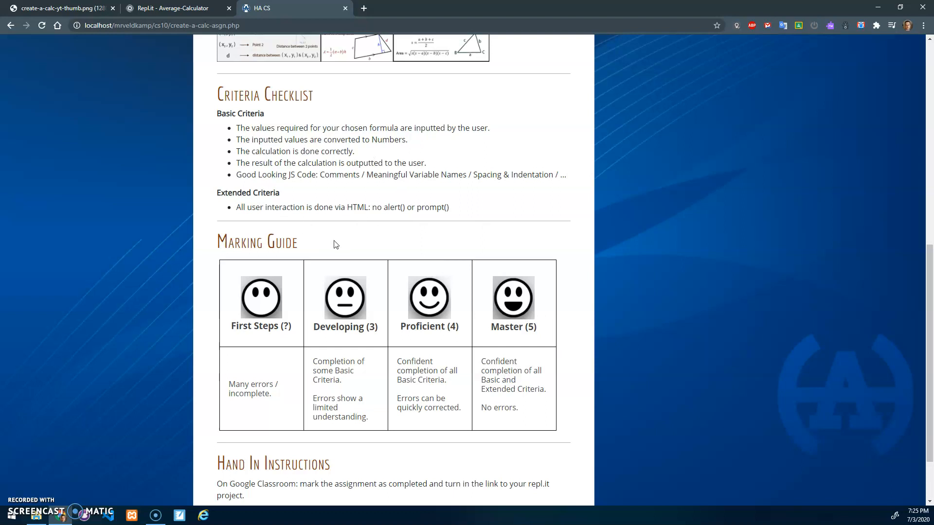
mouse_move(213, 59)
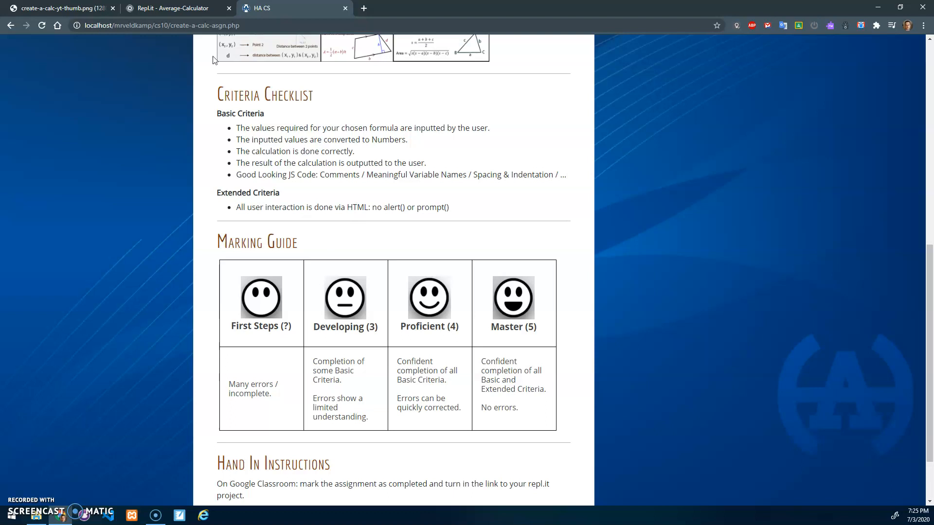
left_click(174, 8)
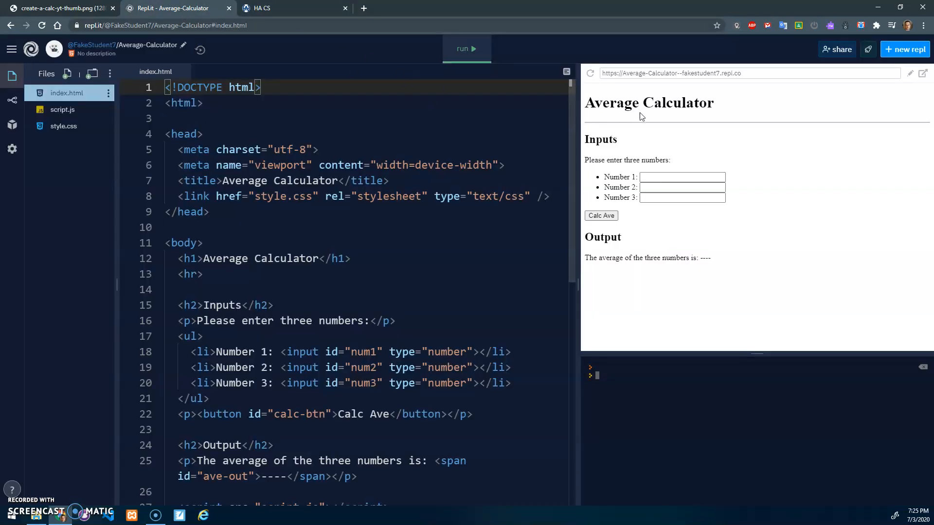
left_click(682, 187)
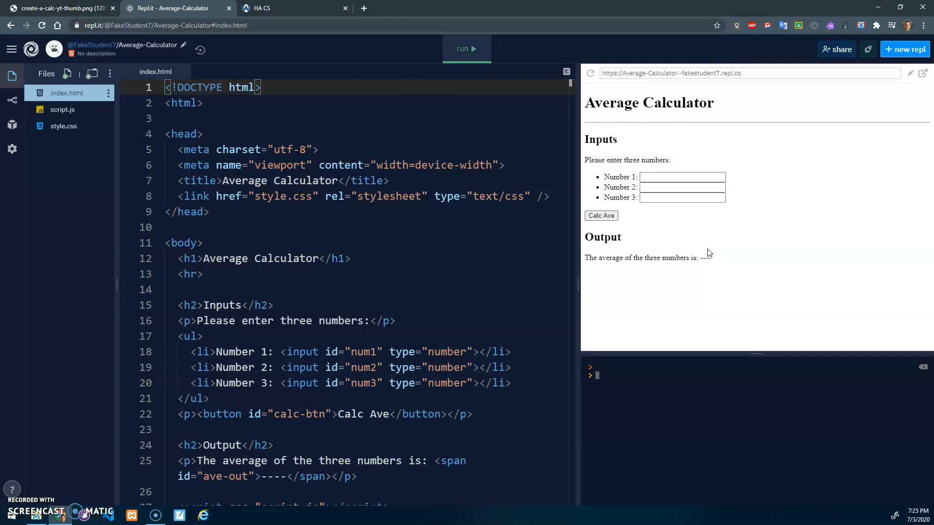
left_click(292, 8)
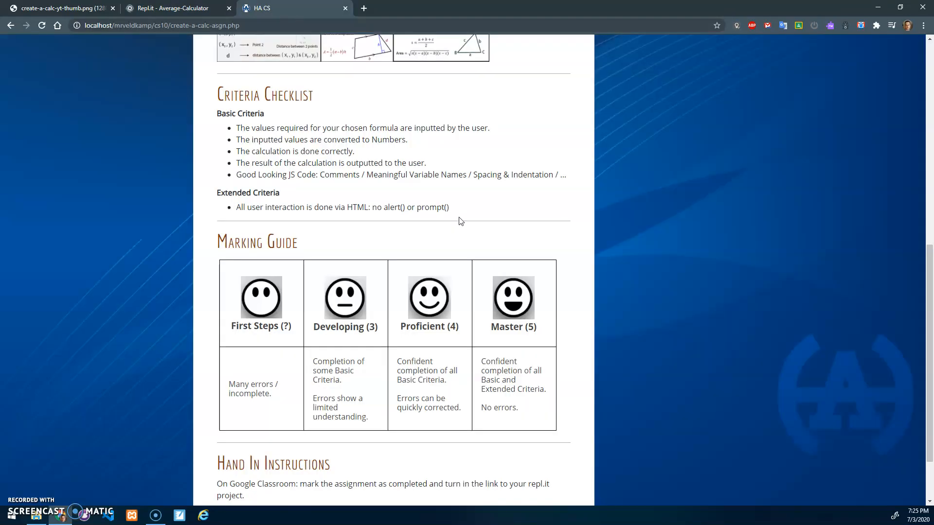
Step: Scroll the assignment page back through the formula ideas to the Video Instructions thumbnail
scroll("down", 3)
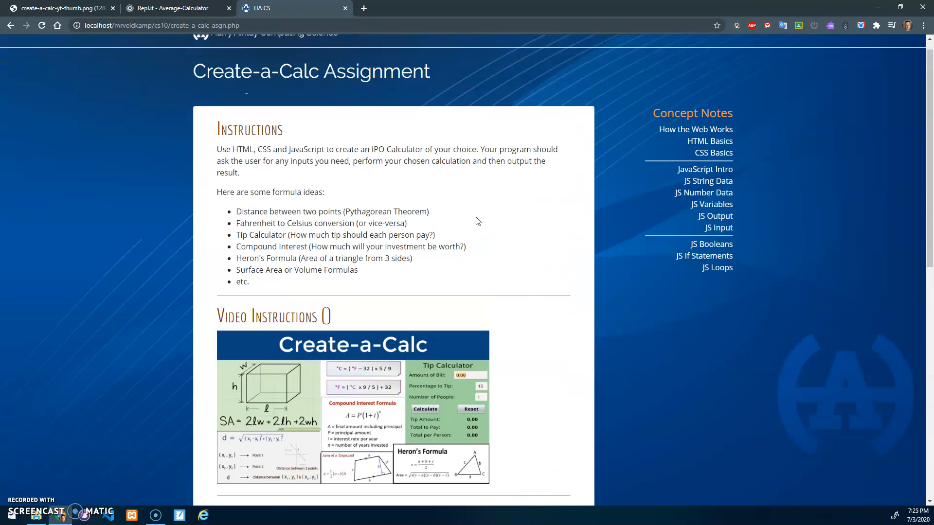
scroll("down", 3)
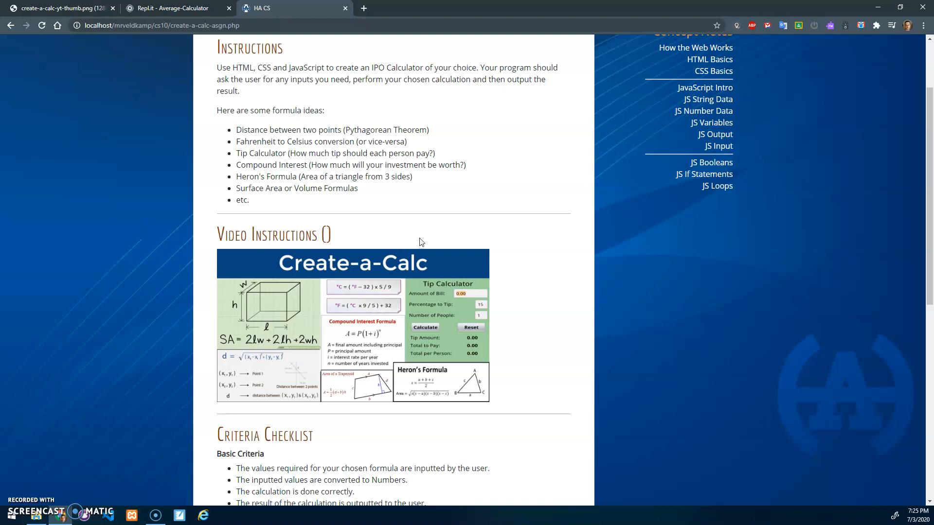
scroll("down", 3)
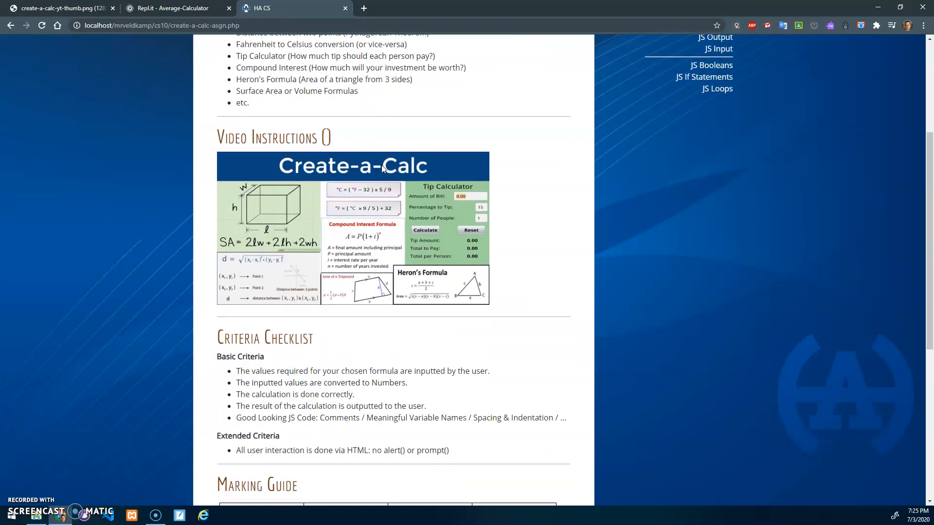
mouse_move(463, 212)
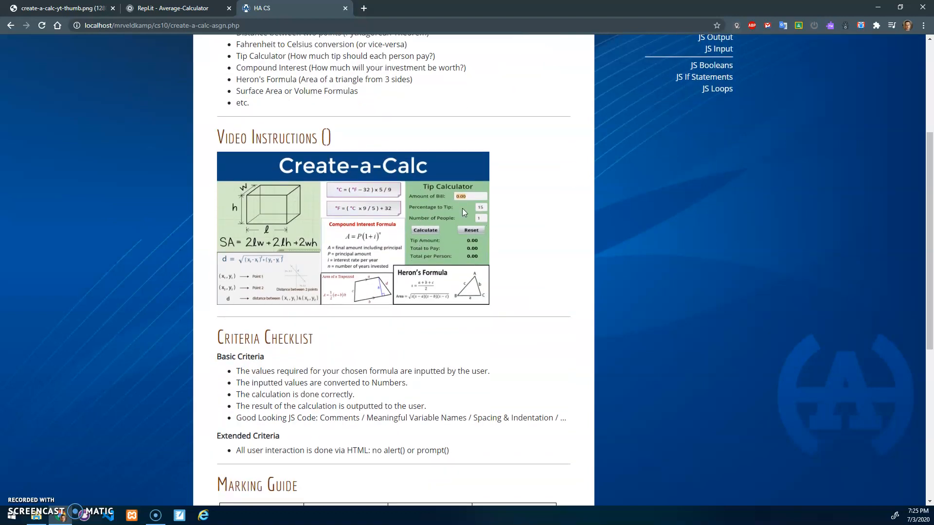